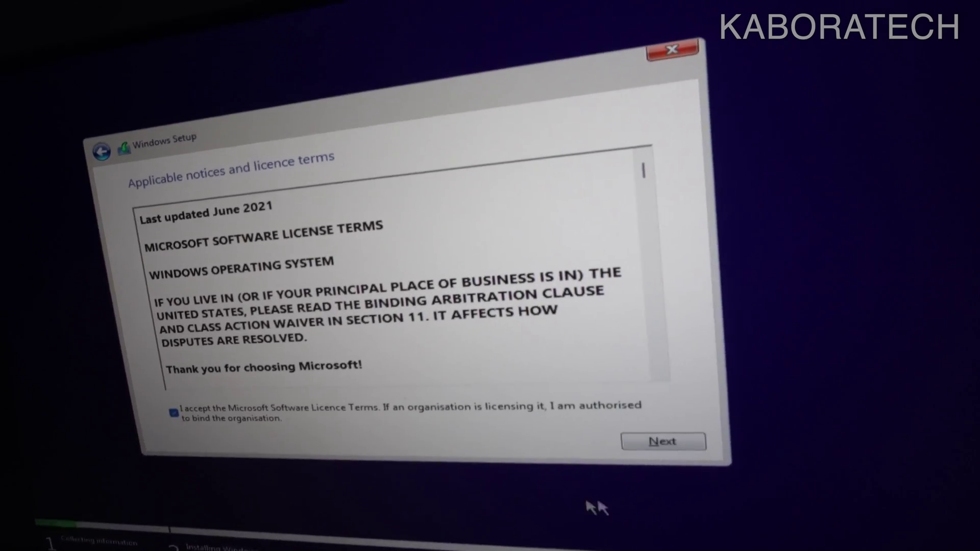
Accept the Microsoft Software Licence Terms to proceed toward the install location screen.
{"action": "left_click", "coordinate": [663, 441]}
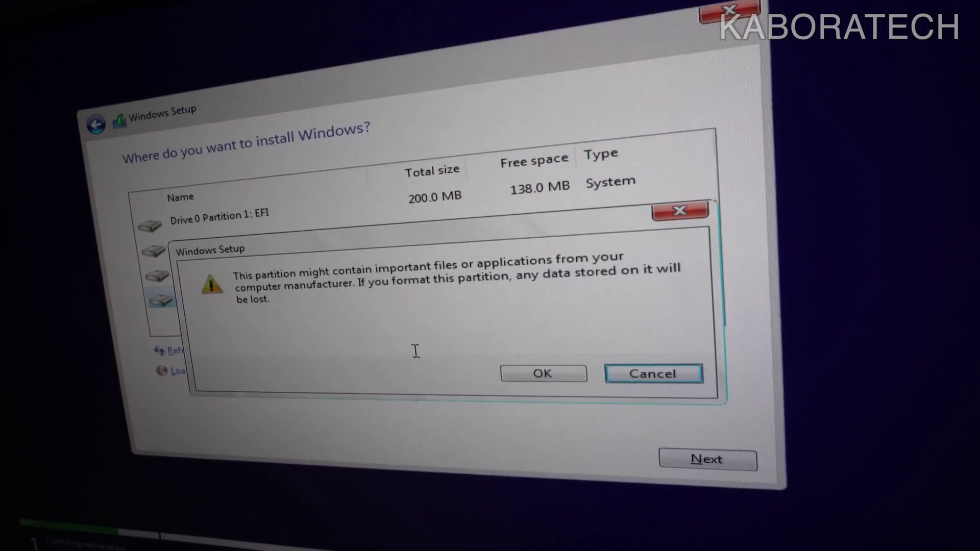
{"action": "left_click", "coordinate": [543, 373]}
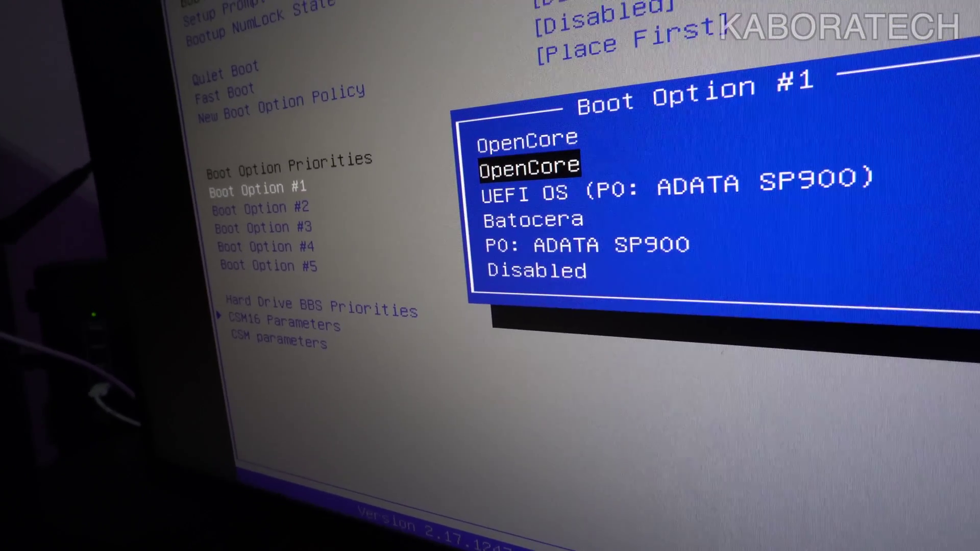
Open the drive choices for Boot Option #1 under Hard Drive BBS Priorities.
{"action": "key", "text": "Down"}
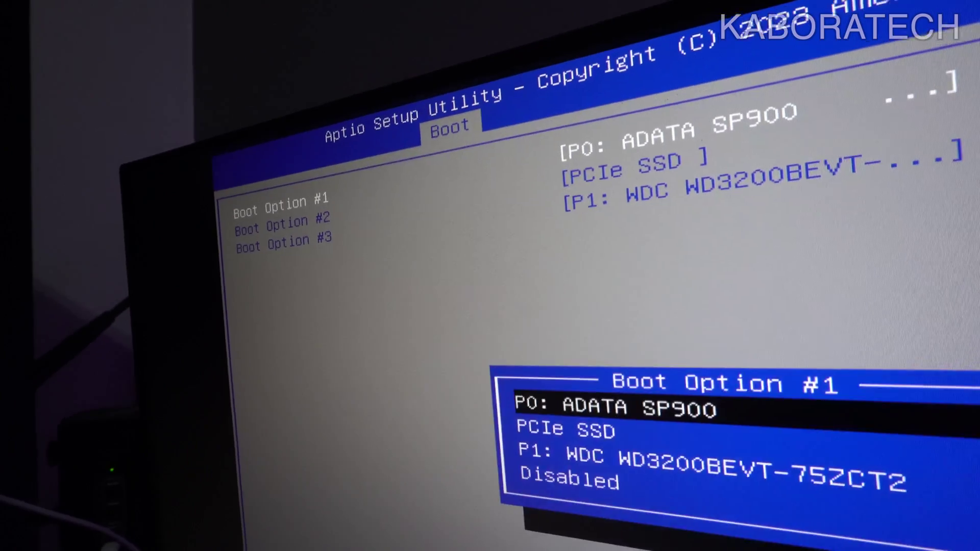
{"action": "key", "text": "Down"}
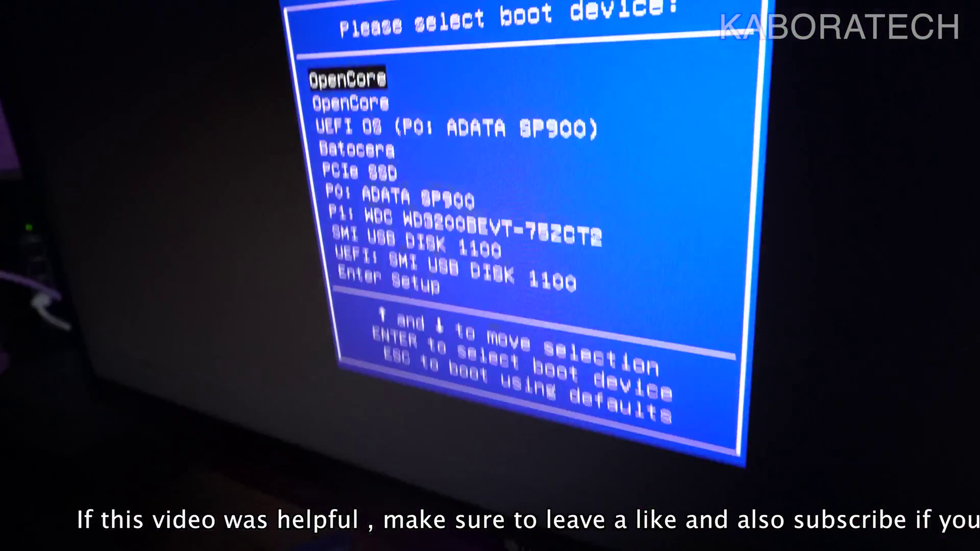
Move the boot device selection down to SMI USB DISK 1100.
{"action": "key", "text": "Down"}
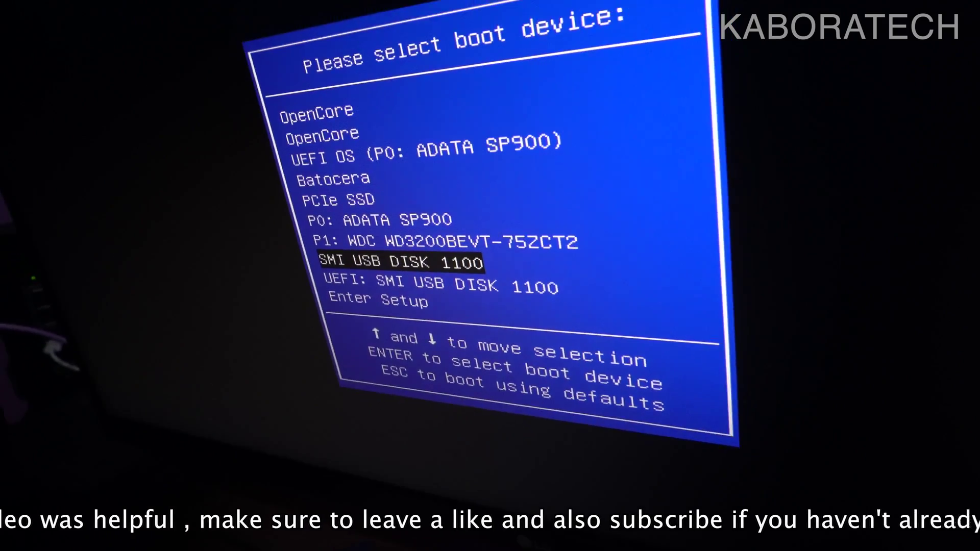